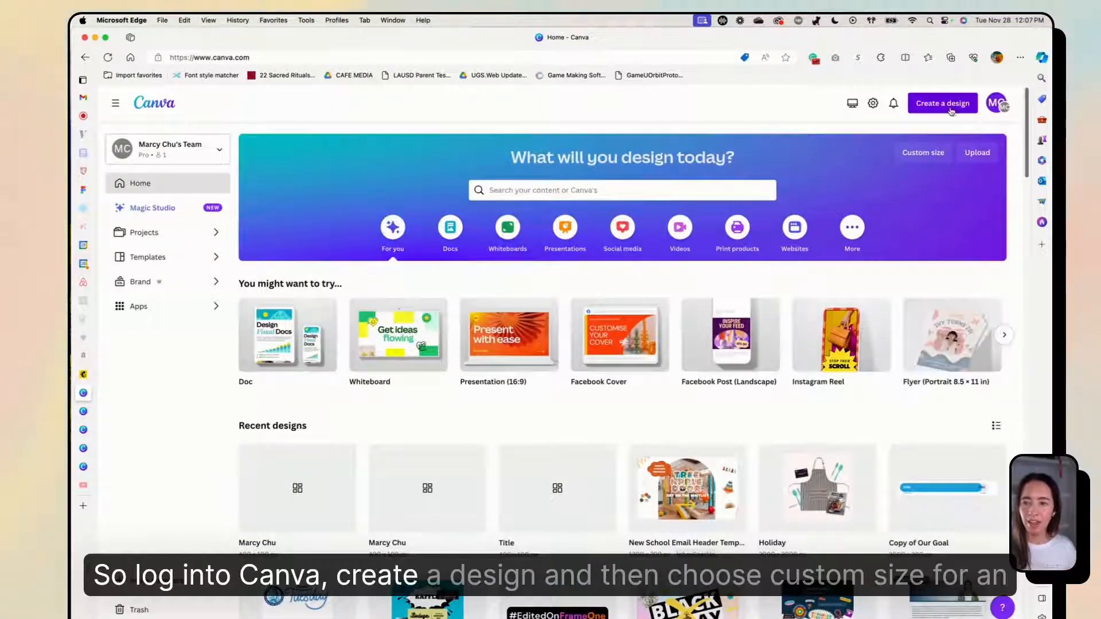
Create a new custom-size design of 400 × 100 px
click(942, 103)
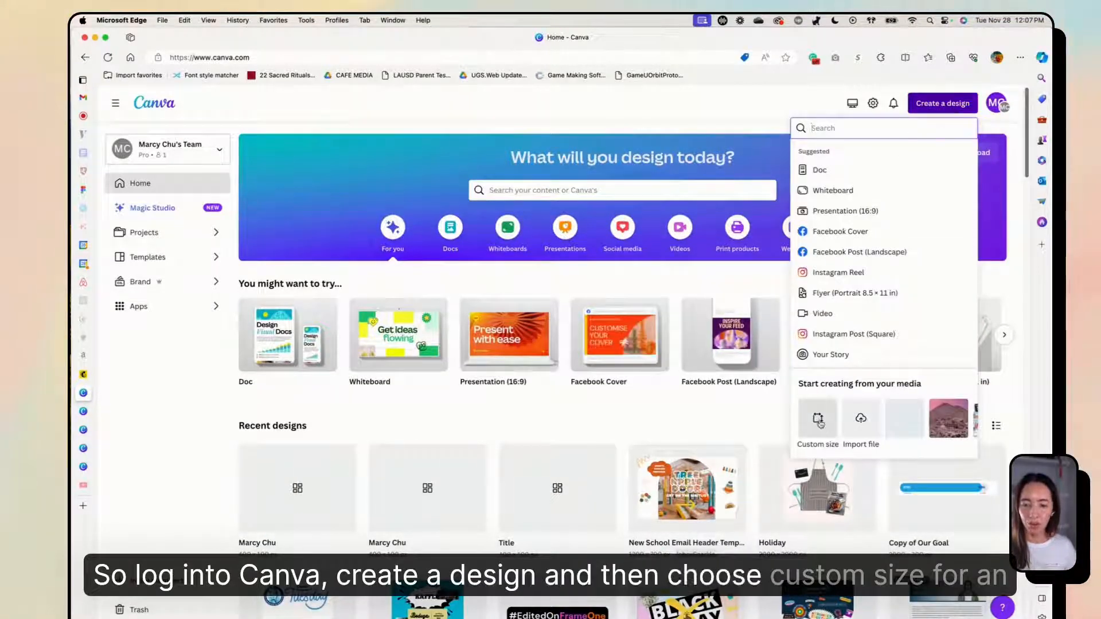
click(818, 418)
text(400)
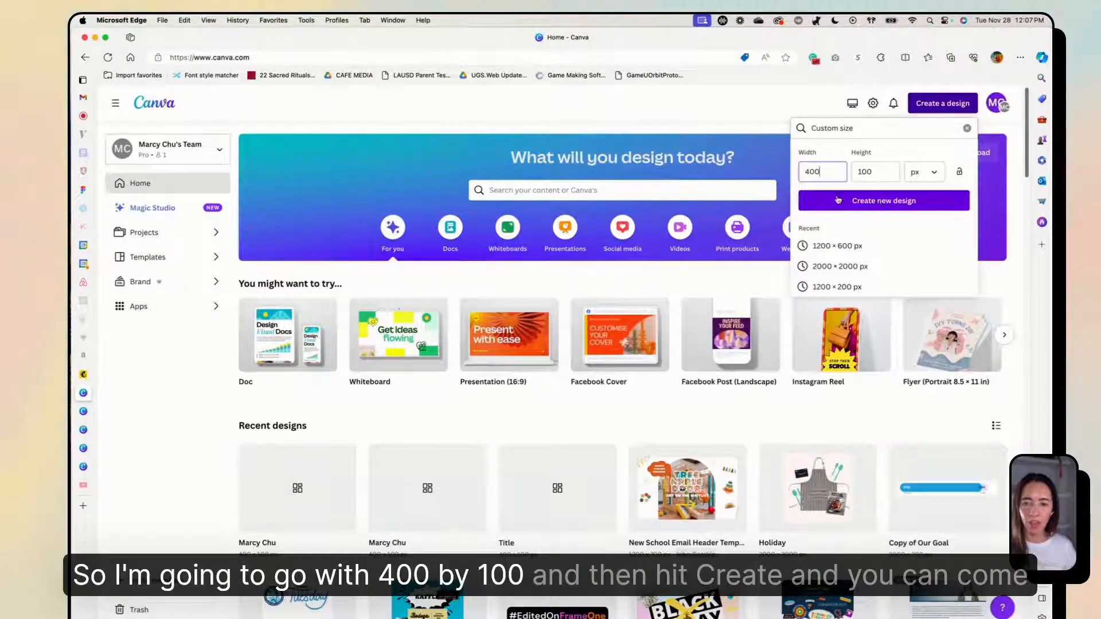
click(883, 200)
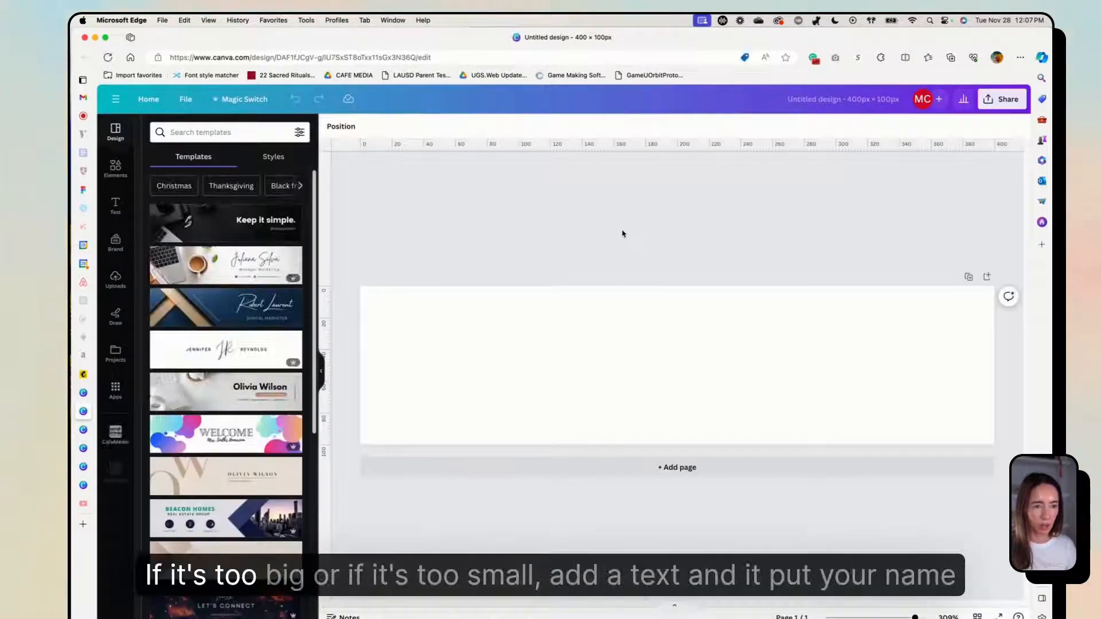
Add a title text box reading 'Marcy C'
click(115, 206)
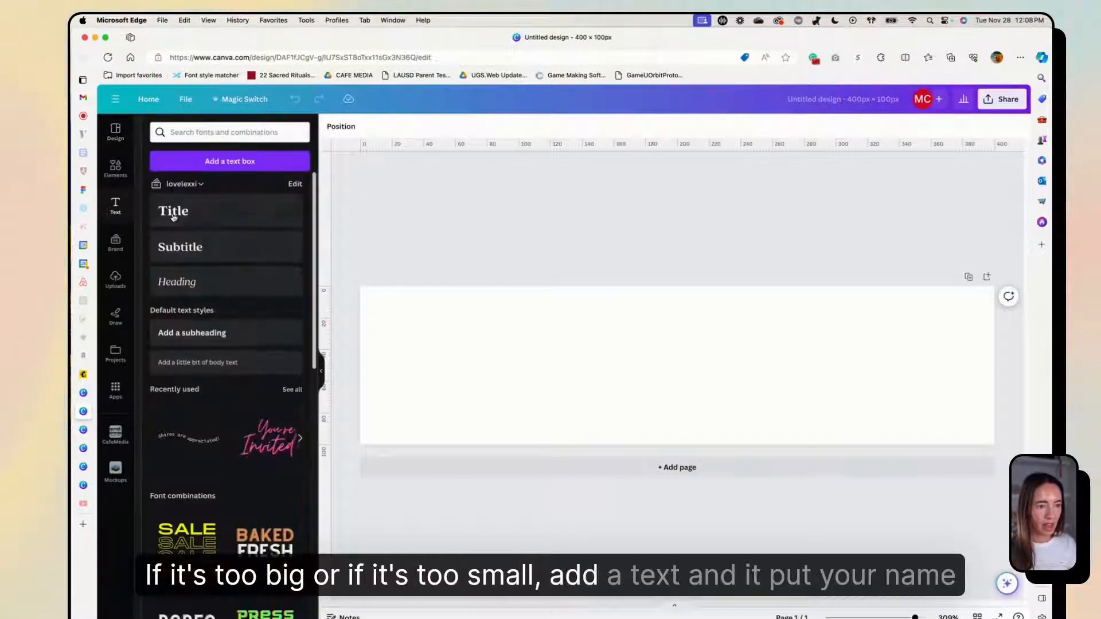
click(173, 211)
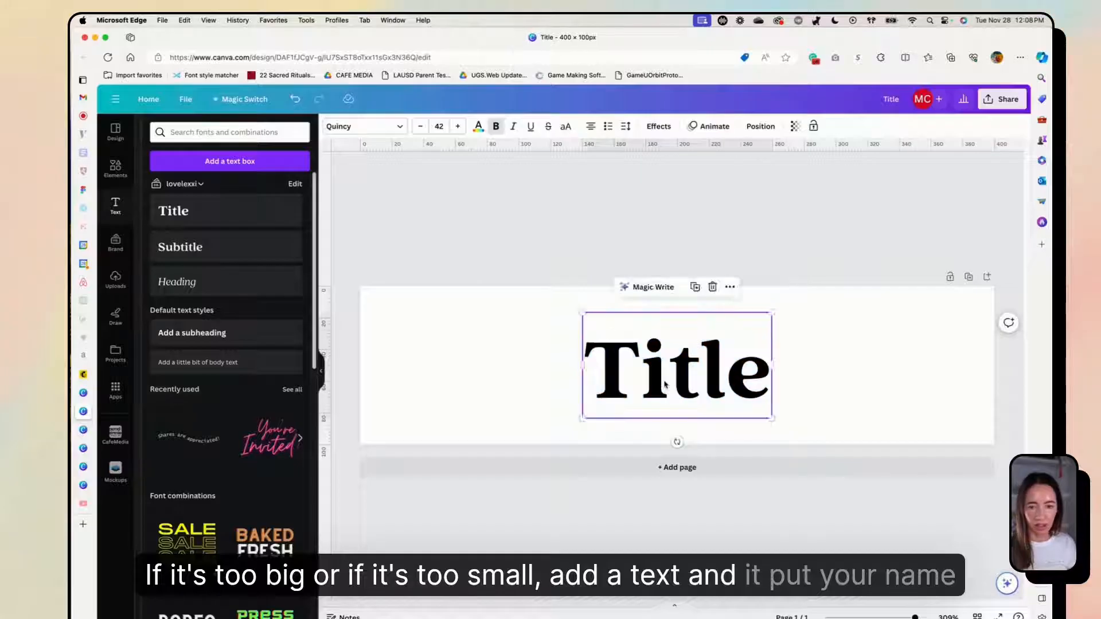
text(Marcy Chu)
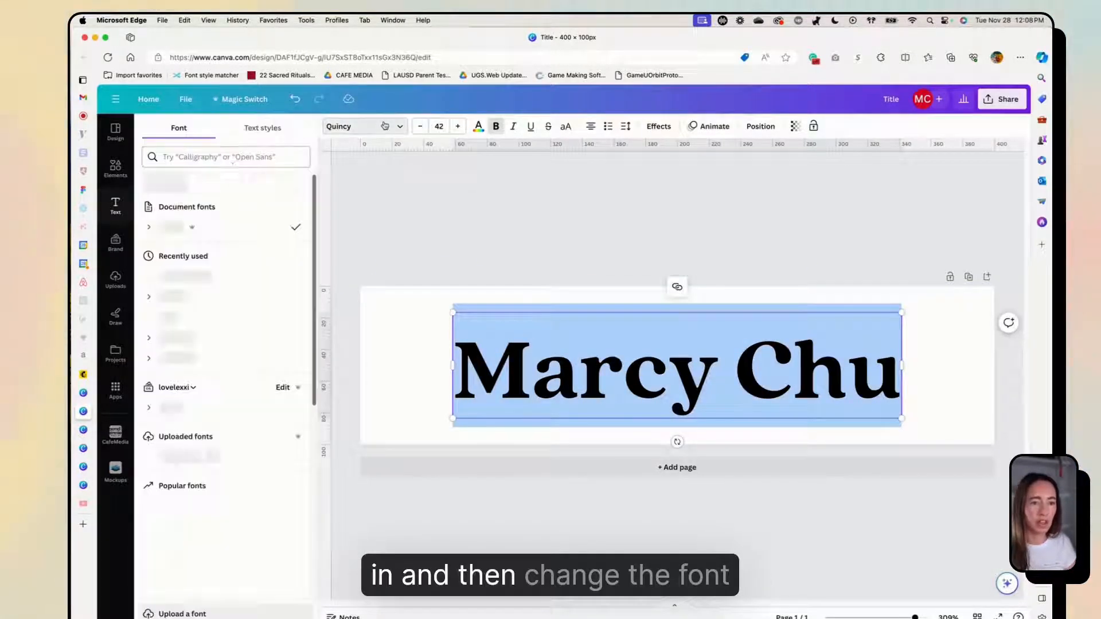
Search fonts for 'script' and set the name in a handwritten script font
text(s)
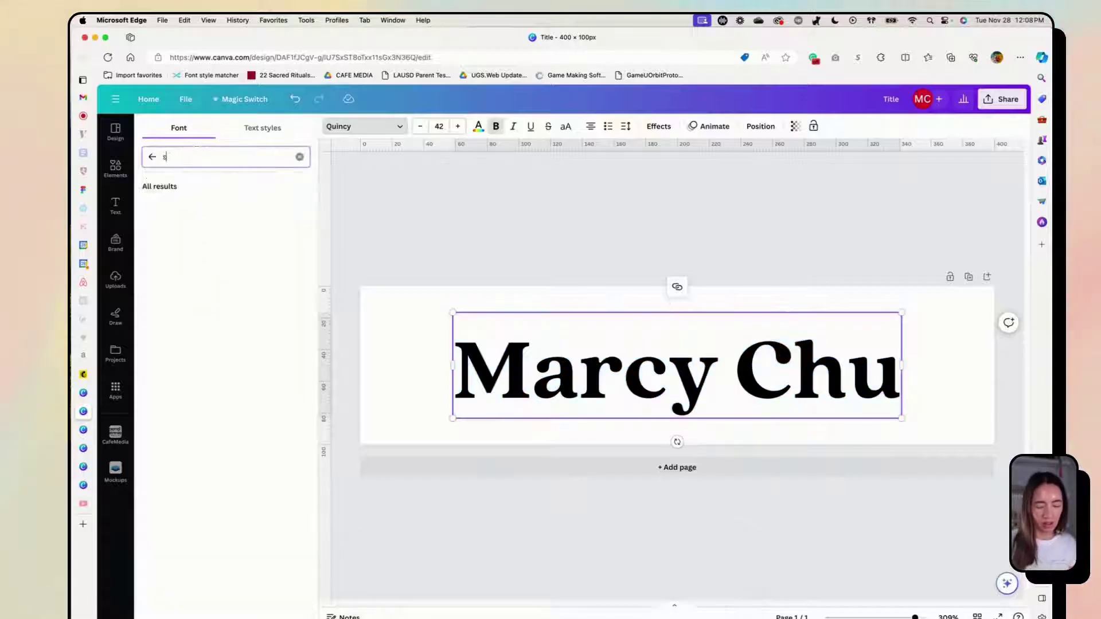
text(script)
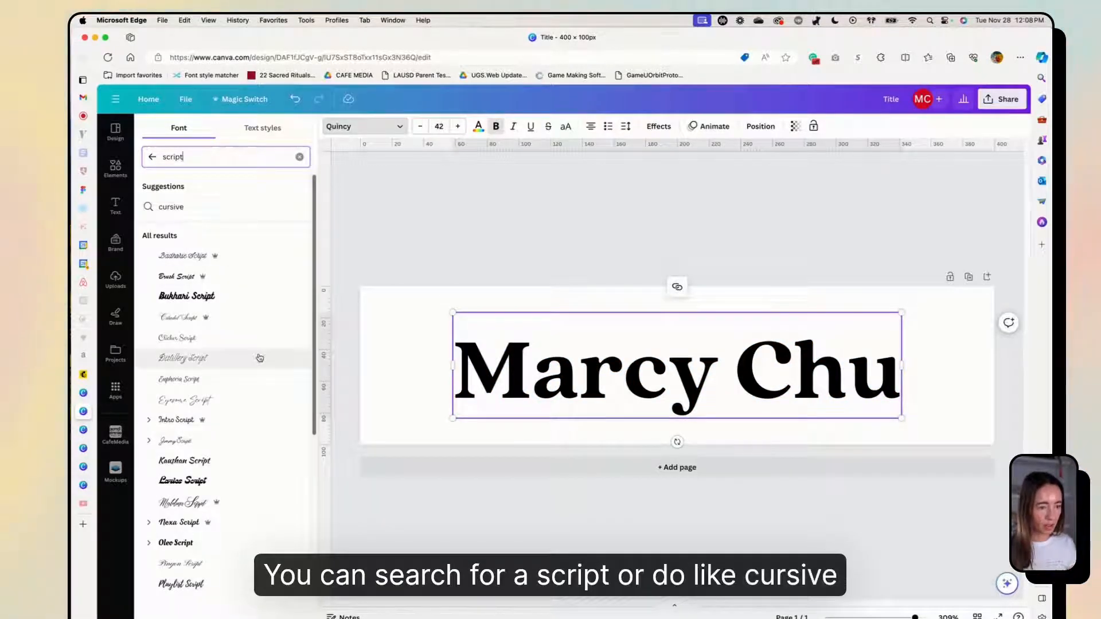
click(183, 400)
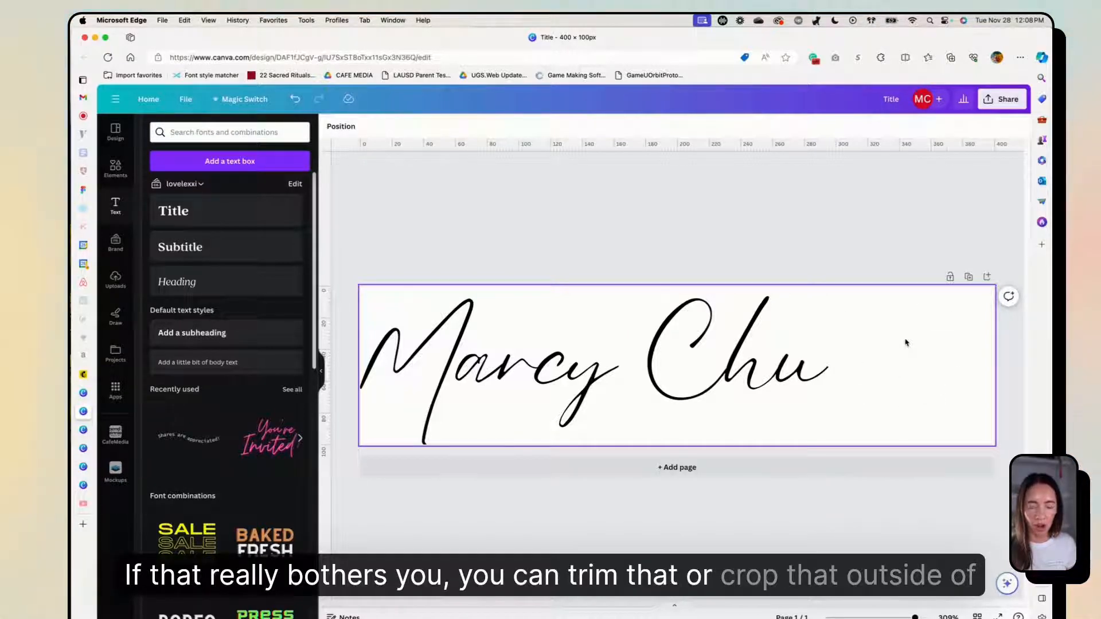
mouse_move(938, 335)
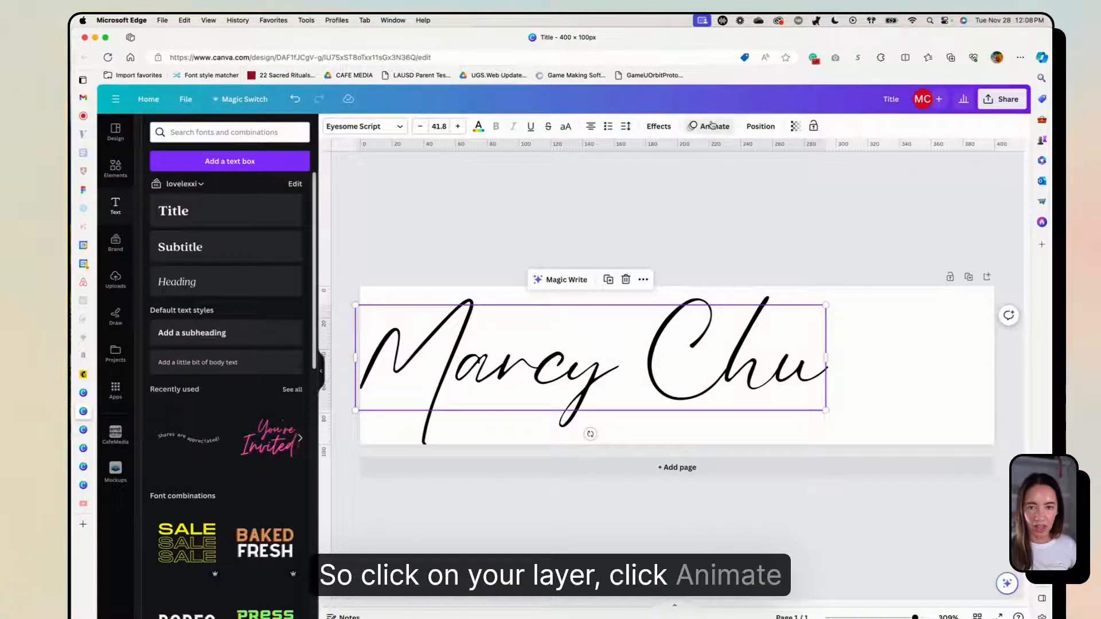
Try text animations such as Typewriter and complete the name with 'Chu'
click(709, 126)
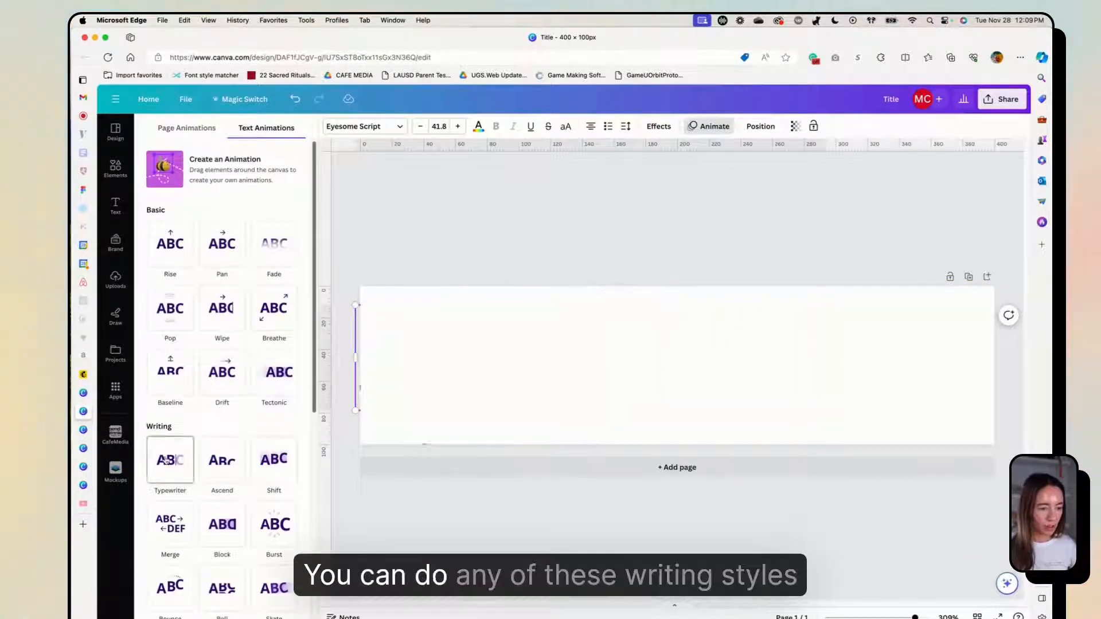
click(273, 460)
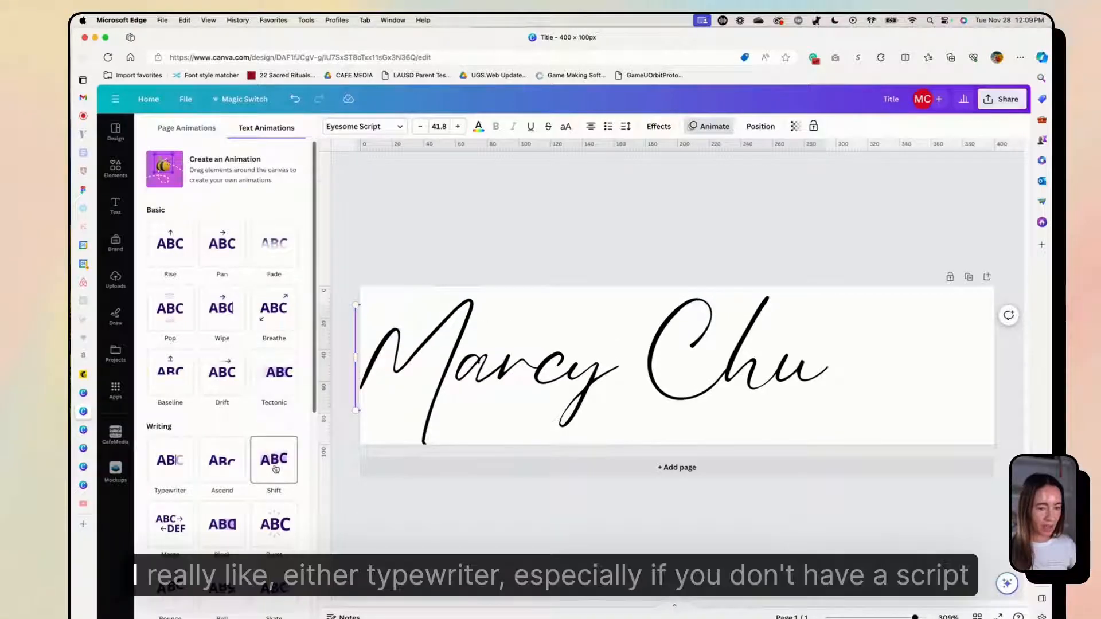
click(170, 460)
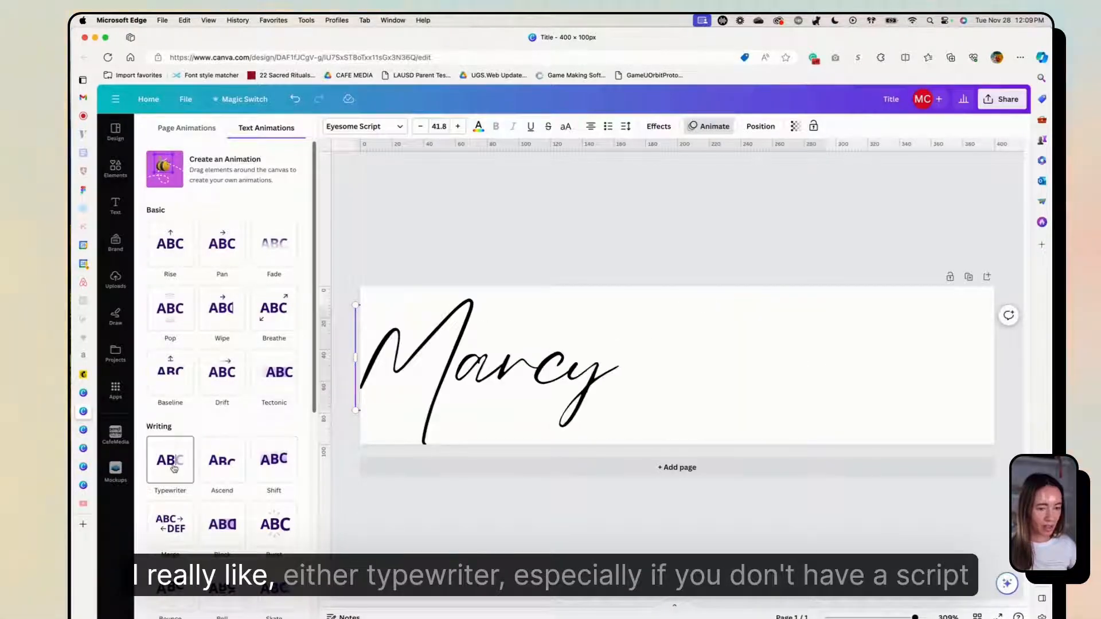
text(Chu)
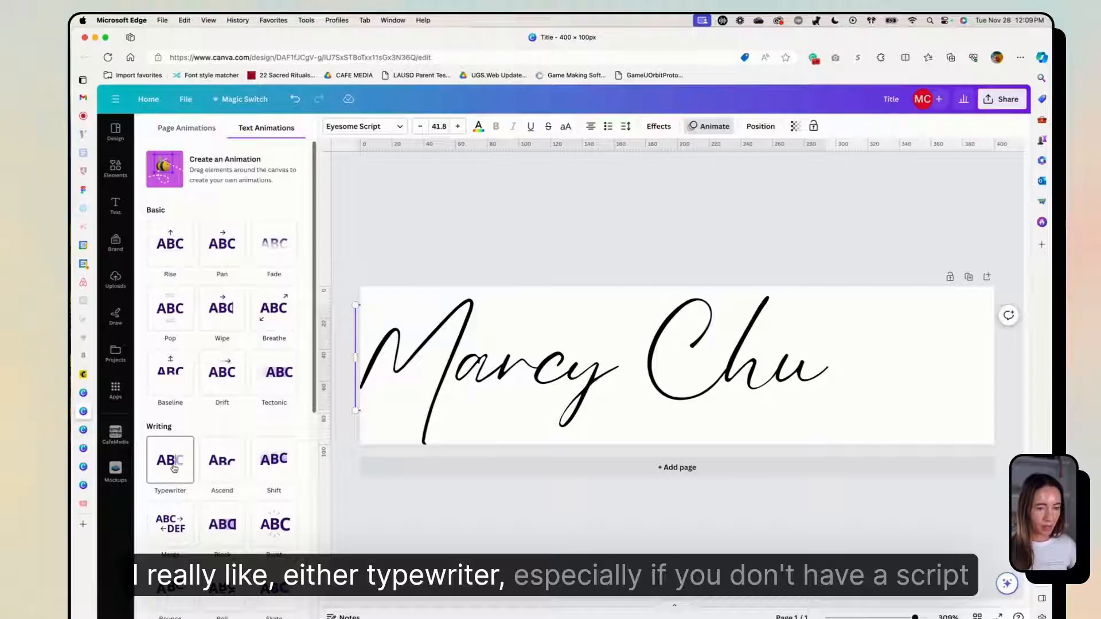
click(566, 365)
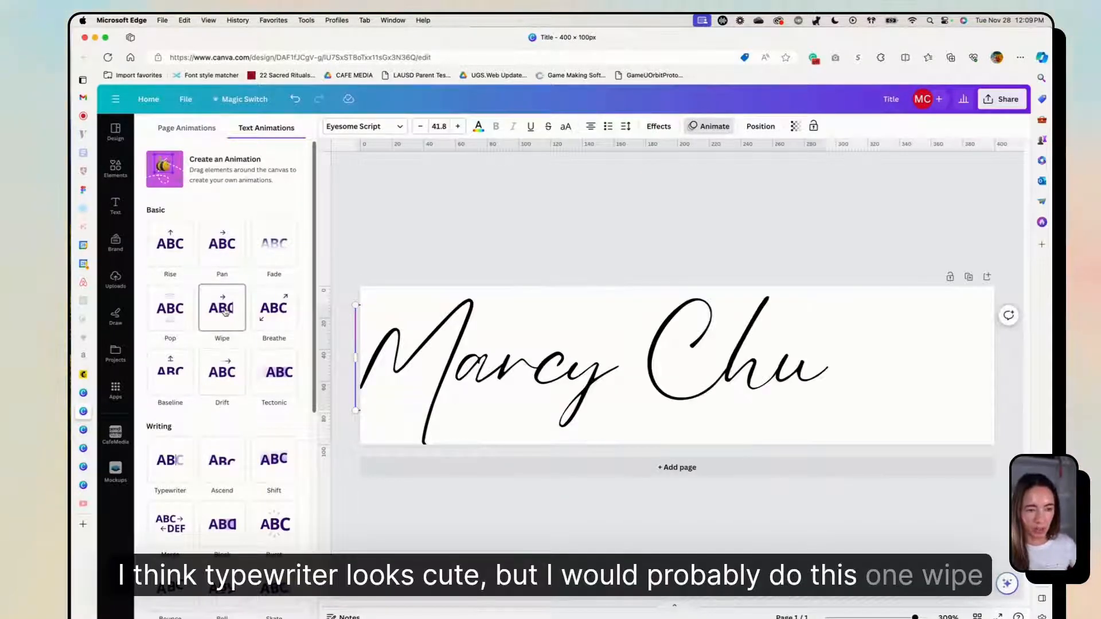
Apply the Wipe animation to the name at a slightly faster speed
click(222, 308)
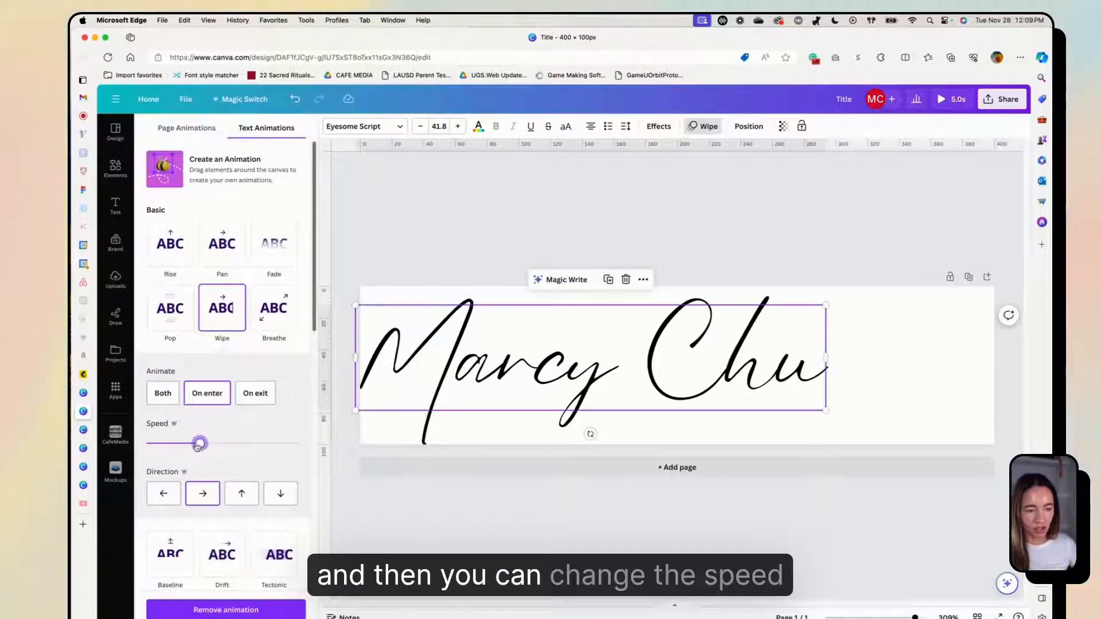
drag(198, 443, 160, 442)
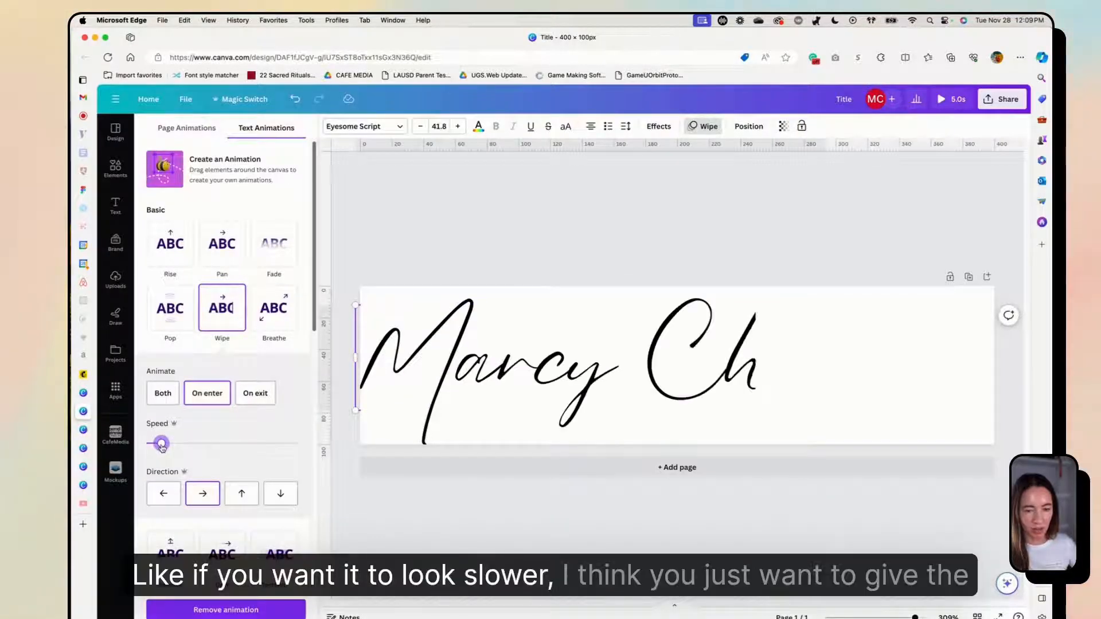
drag(161, 443, 234, 443)
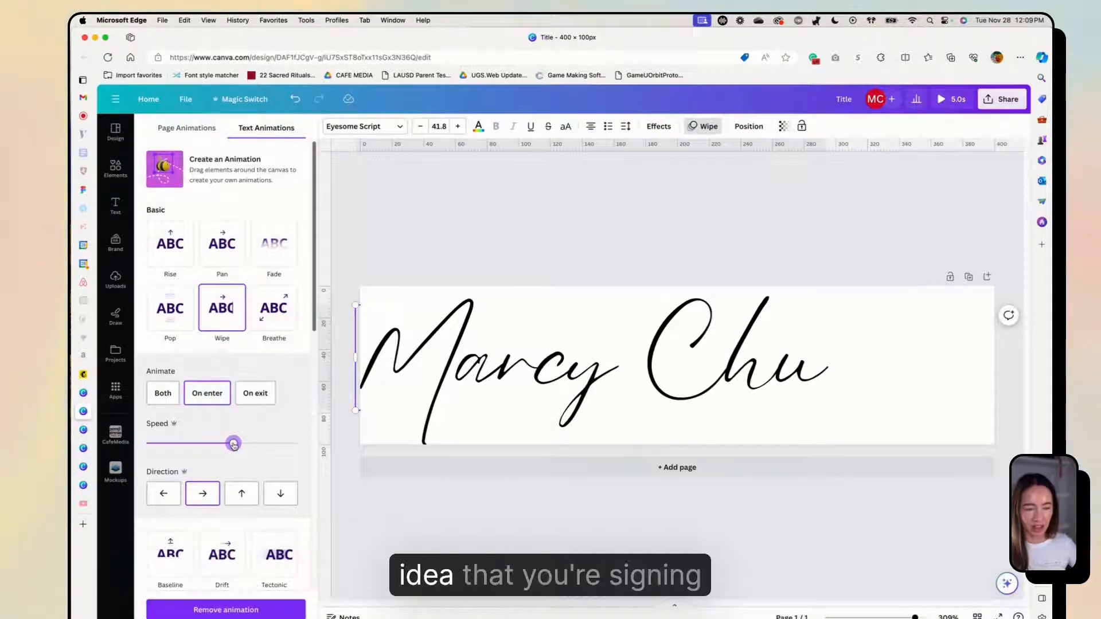
drag(234, 443, 224, 443)
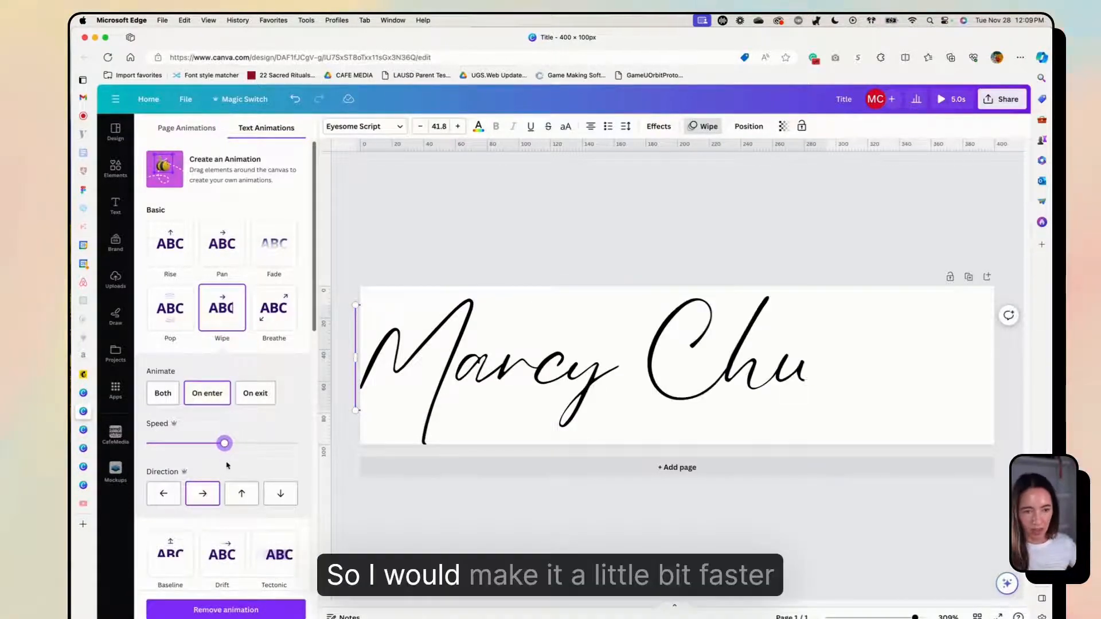
click(590, 365)
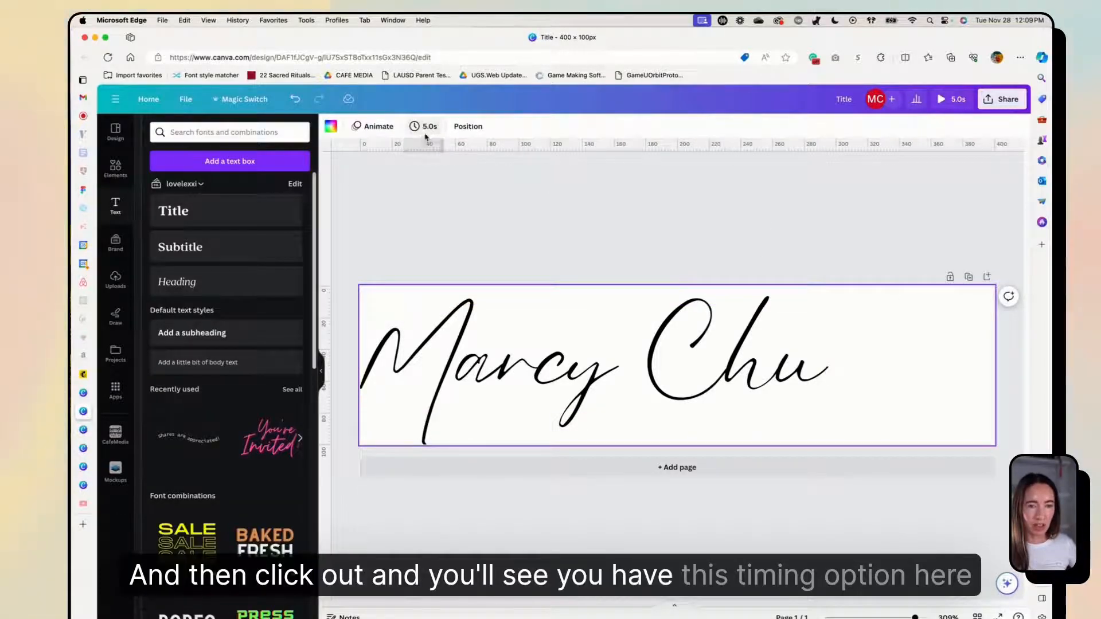
mouse_move(424, 130)
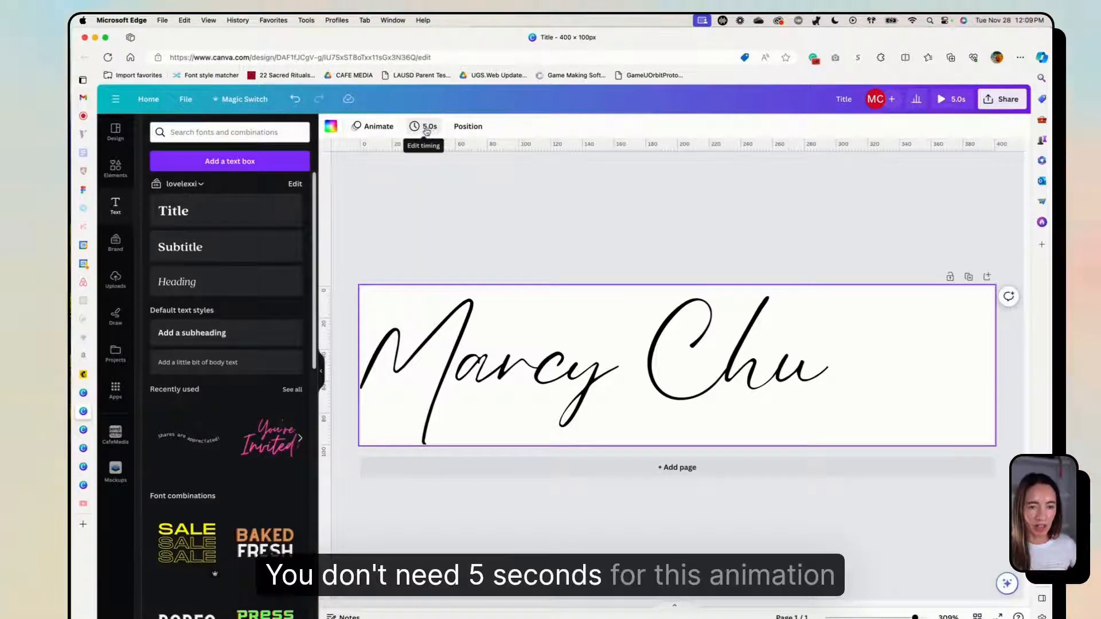
Shorten the page timing from 5.0 s to 2.0 s
click(423, 127)
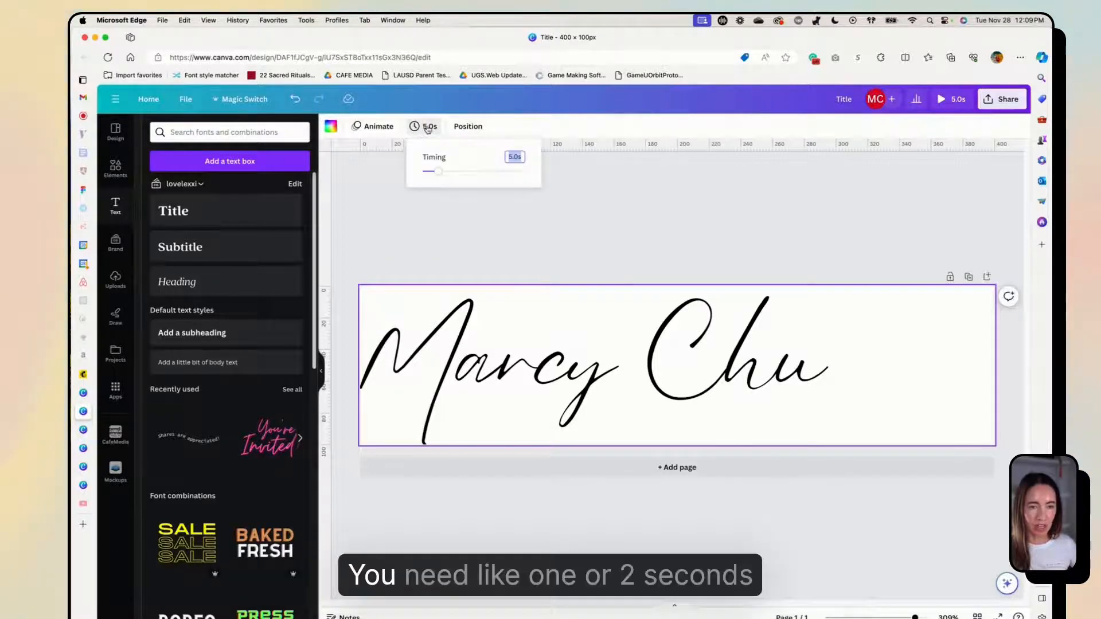
drag(440, 171, 429, 171)
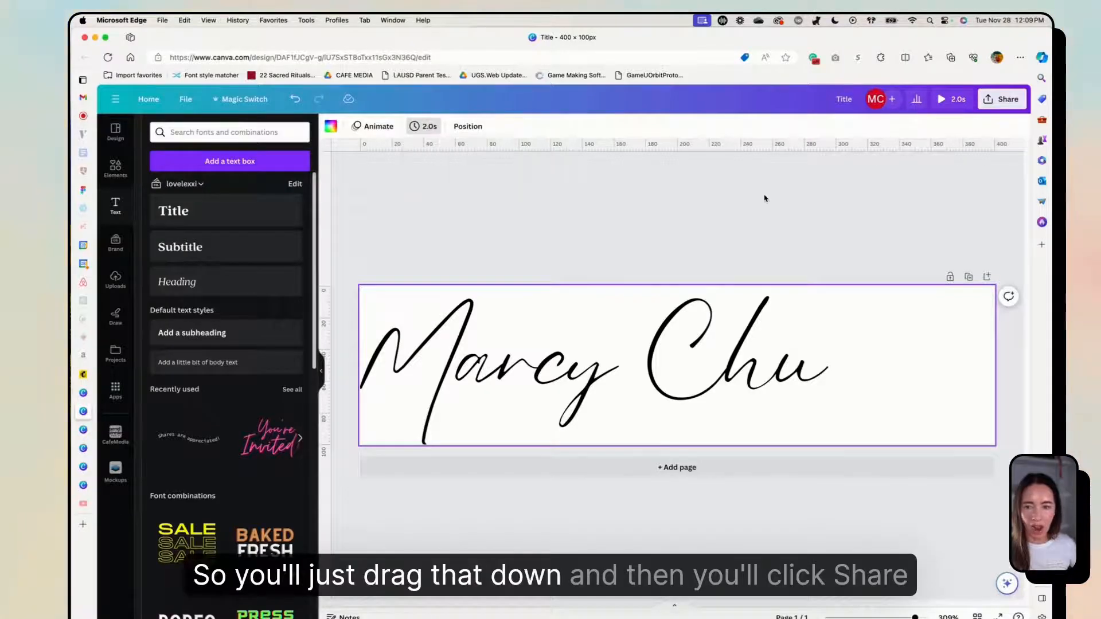
Download the design as a GIF via Share > Download
click(1002, 99)
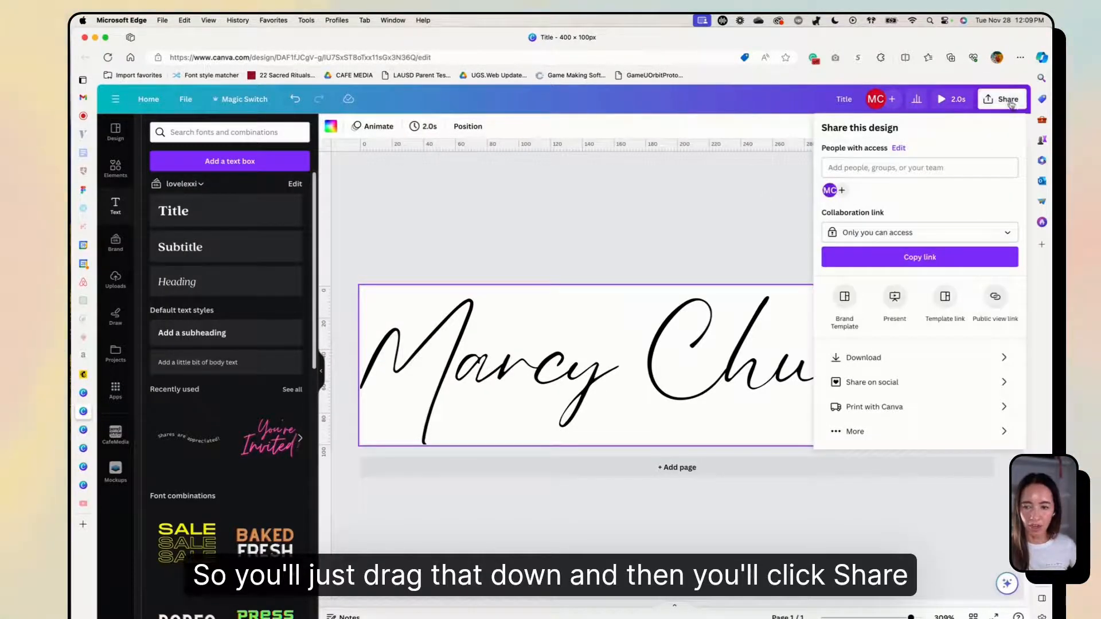
click(863, 358)
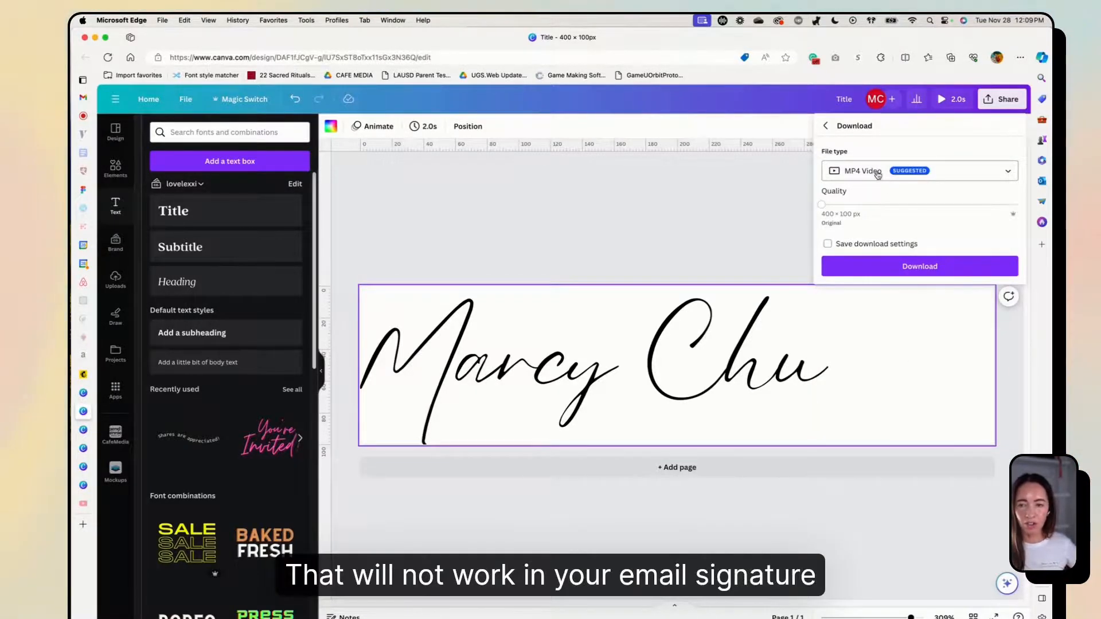
click(920, 171)
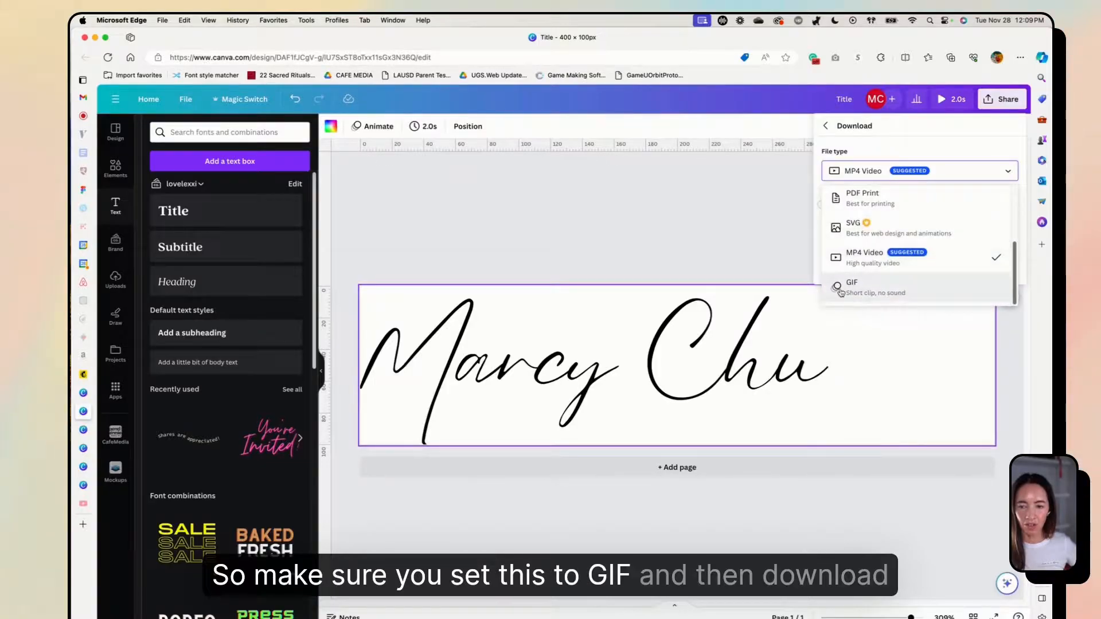
click(852, 285)
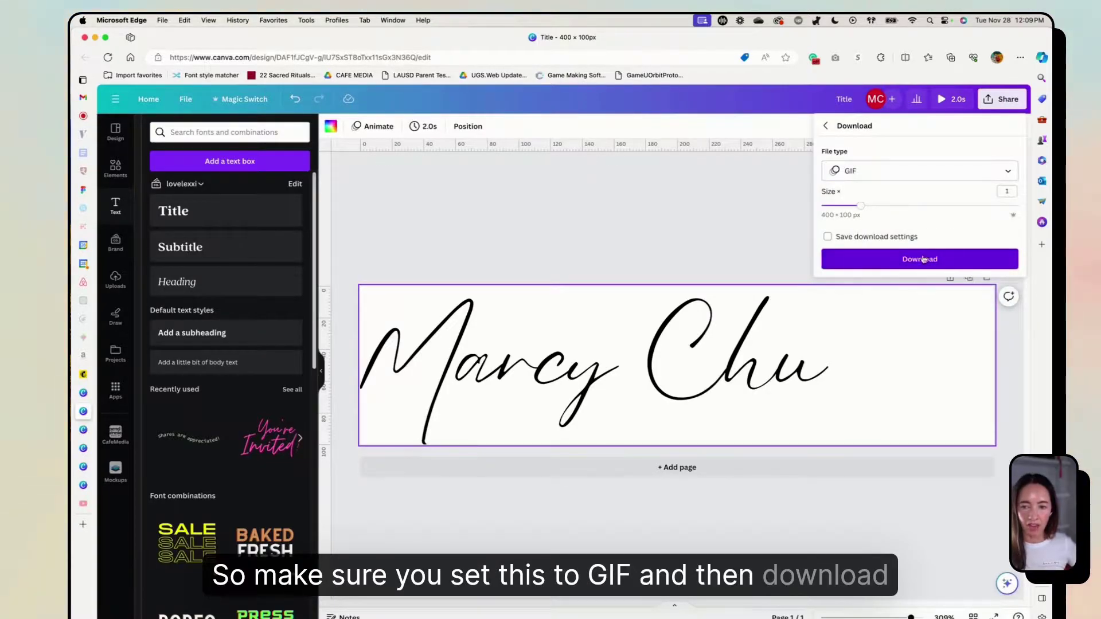
click(920, 259)
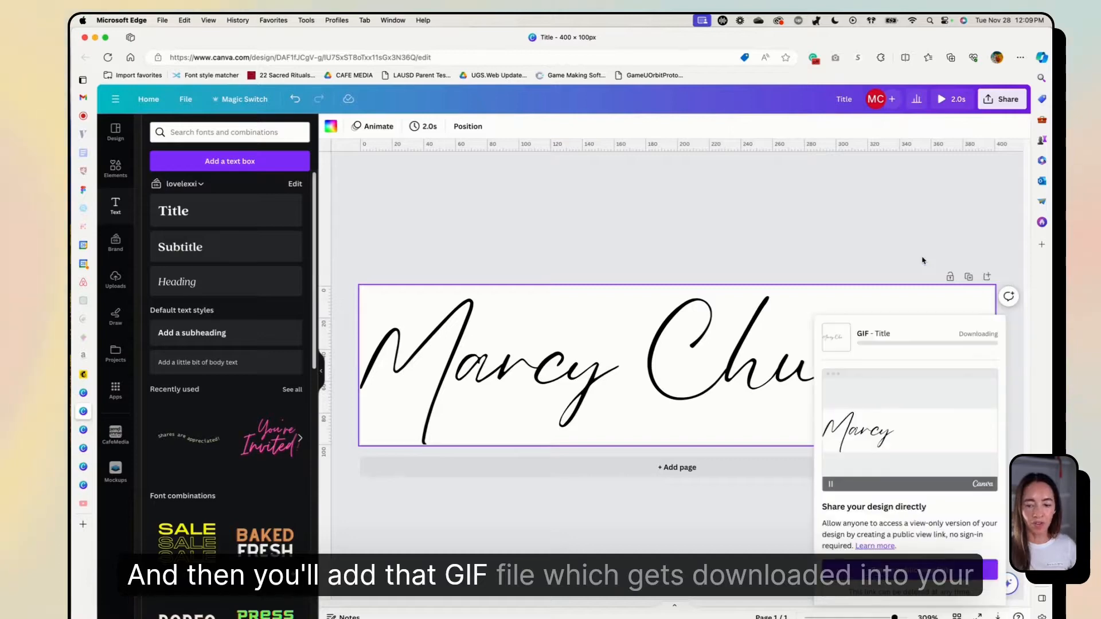